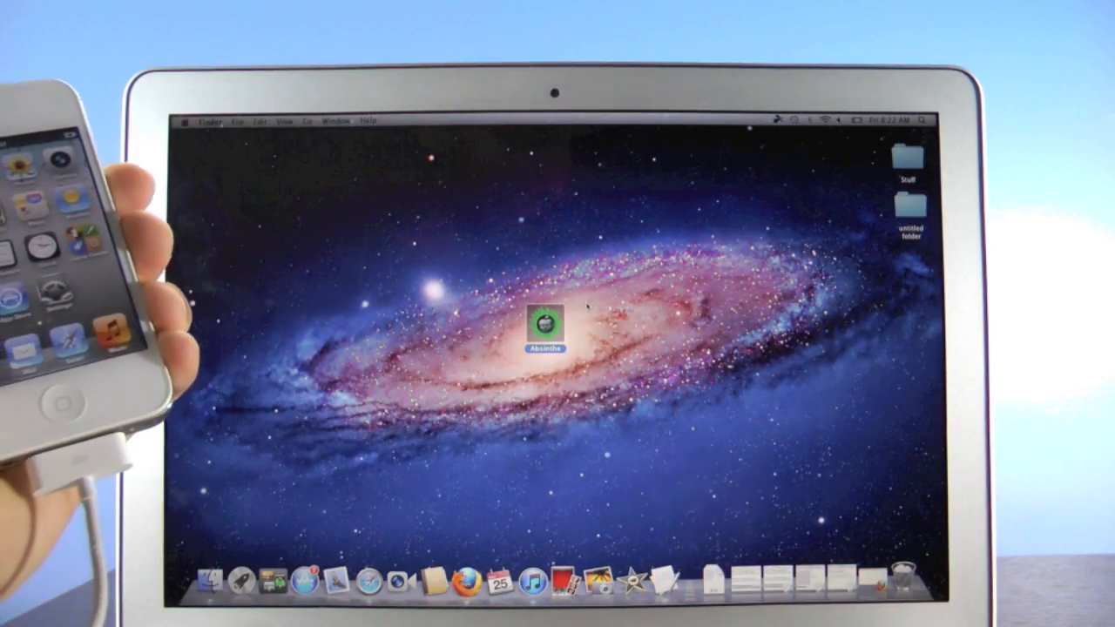
Step: Launch Absinthe and begin jailbreaking the detected iPhone 4S
{"action": "double_click", "coordinate": [543, 328]}
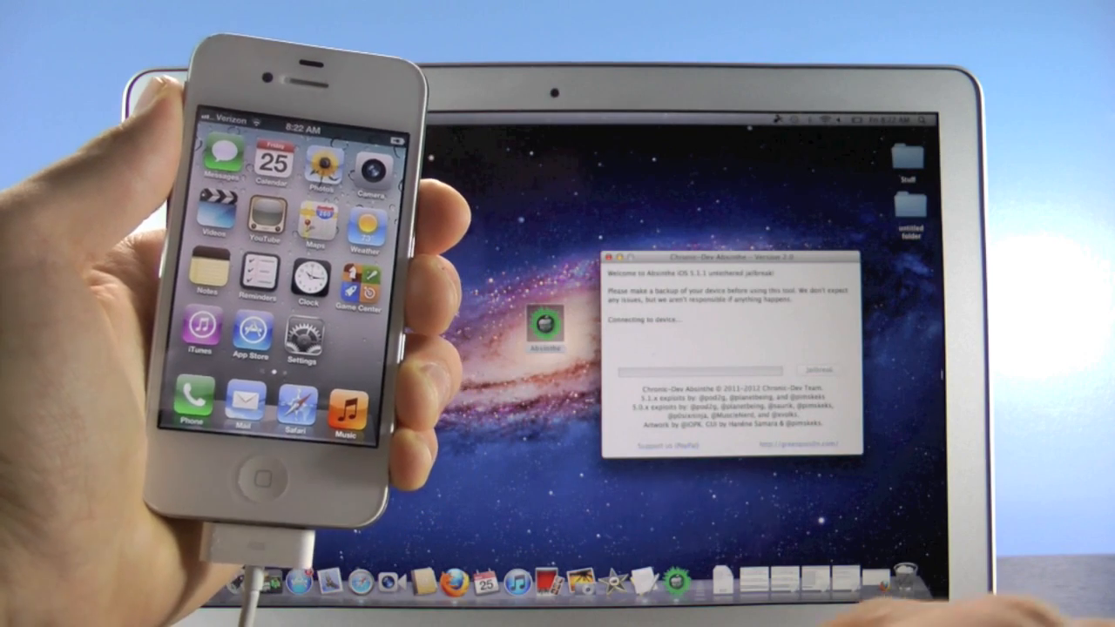
{"action": "left_click", "coordinate": [819, 371]}
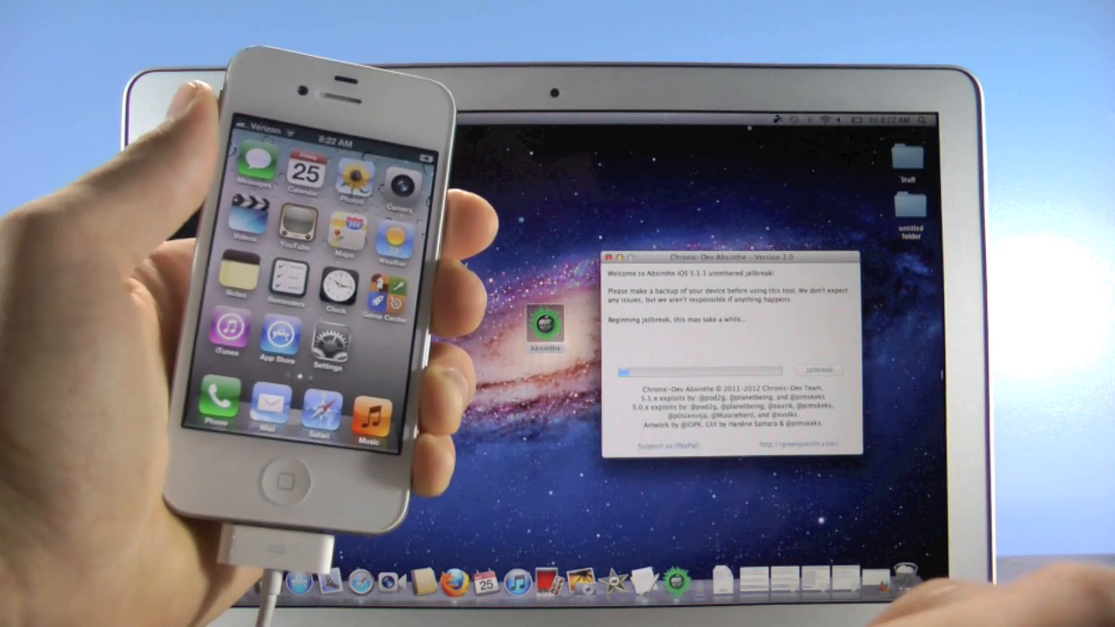